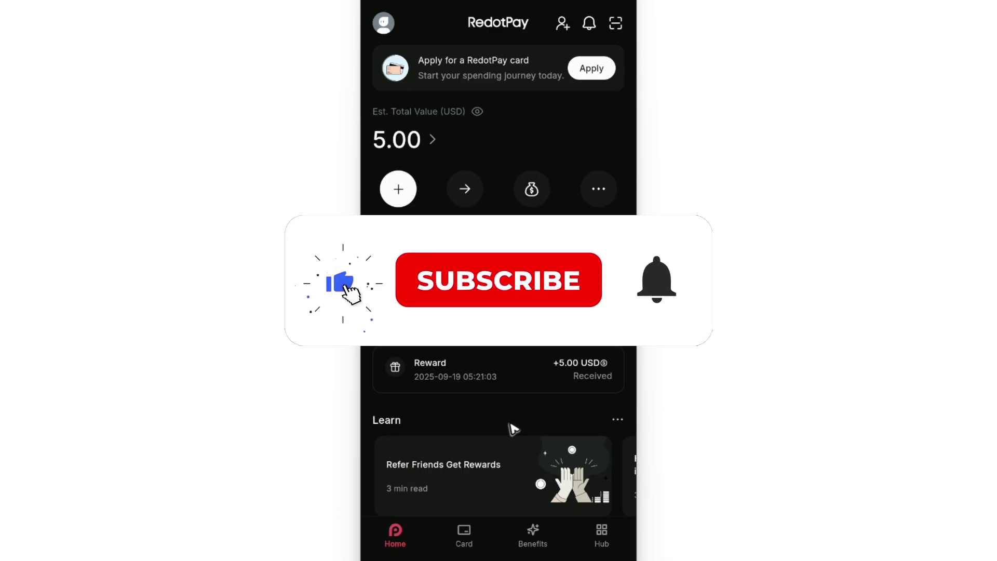
- Scroll below the YouTube video and open the Binance referral link in the pinned comment
click(498, 280)
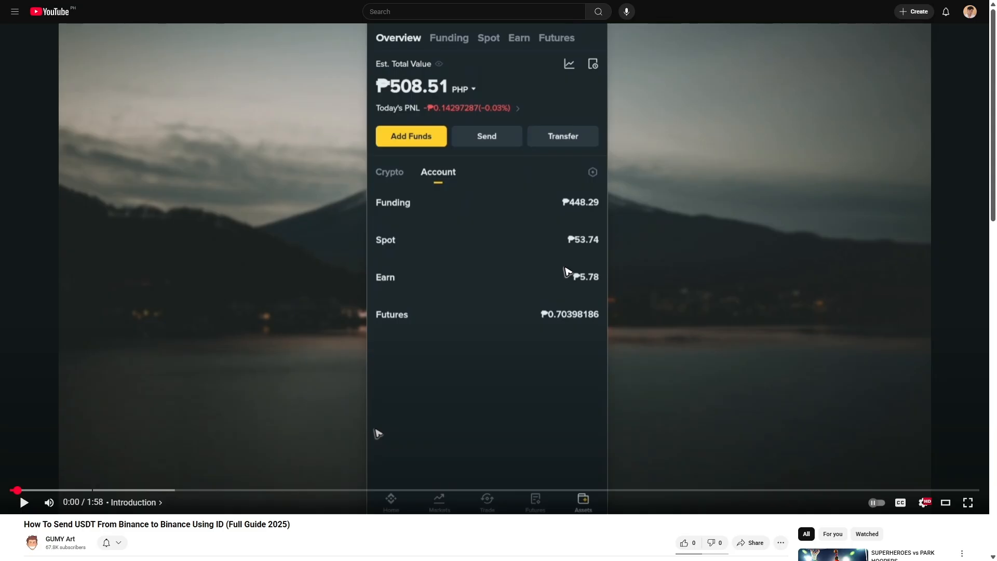
scroll(down, 3)
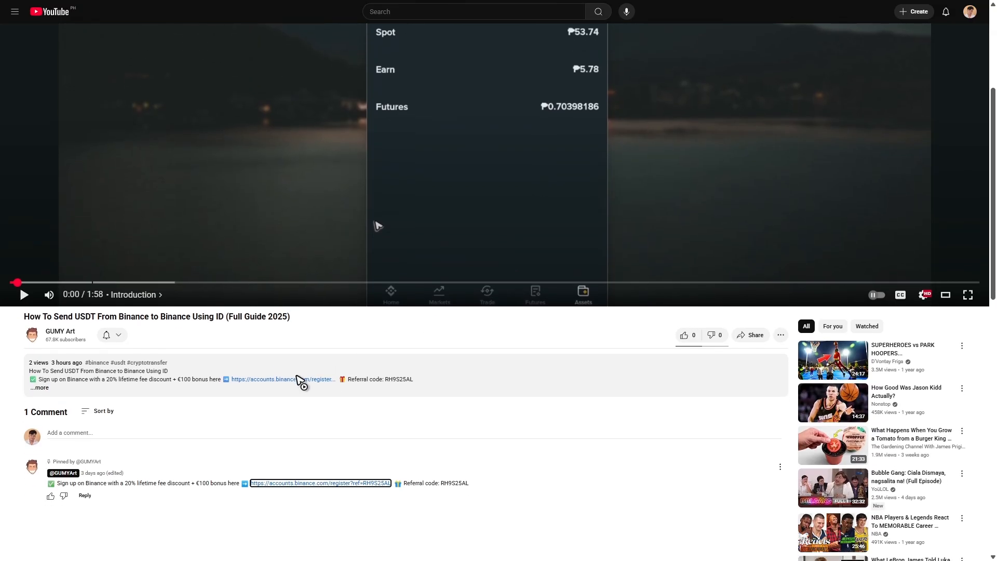
mouse_move(321, 490)
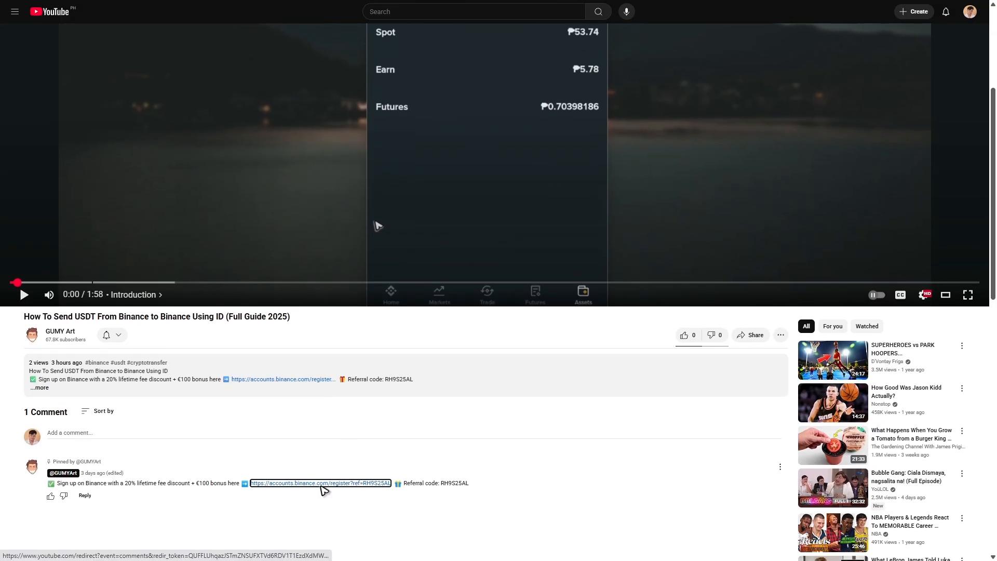
click(320, 483)
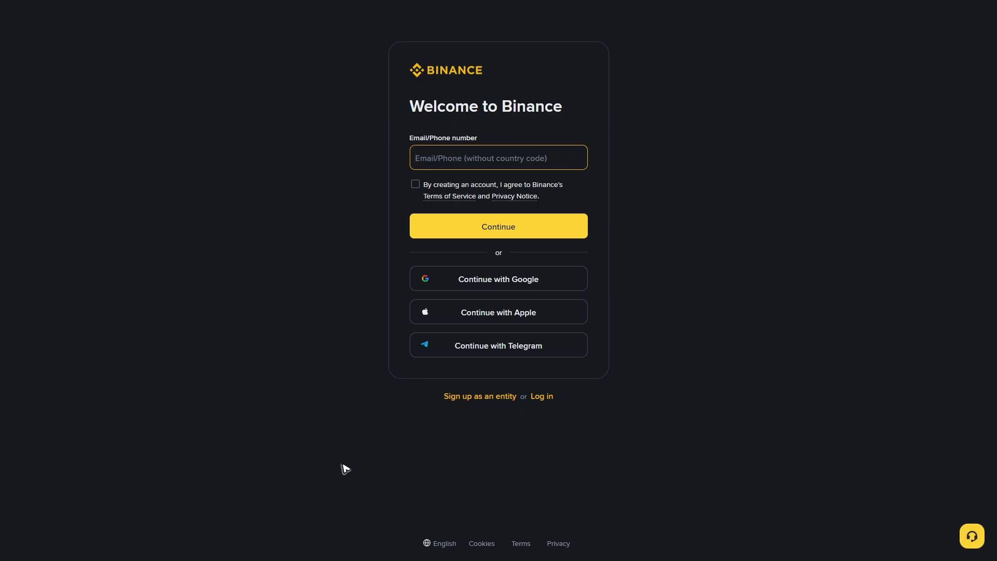
mouse_move(336, 363)
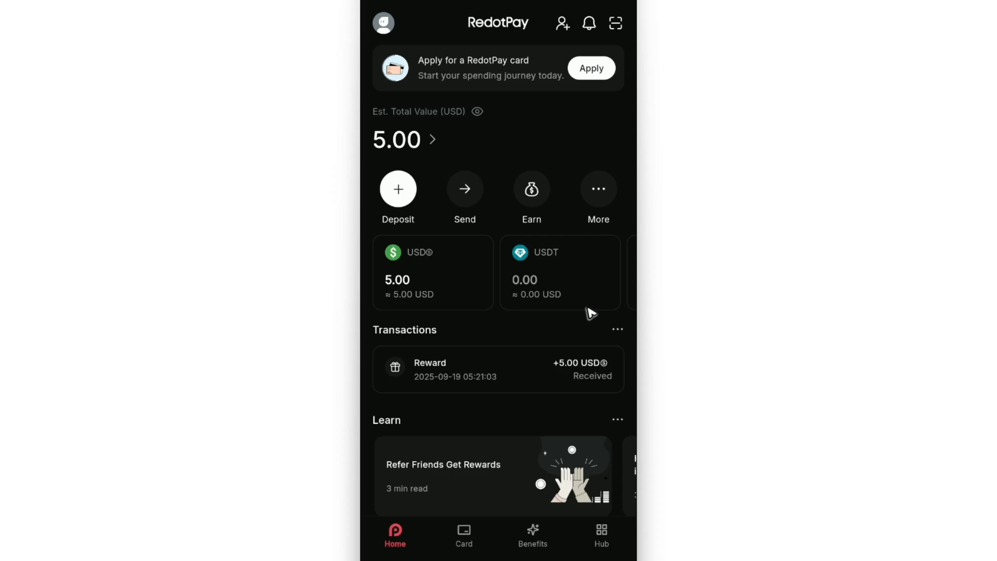
mouse_move(526, 317)
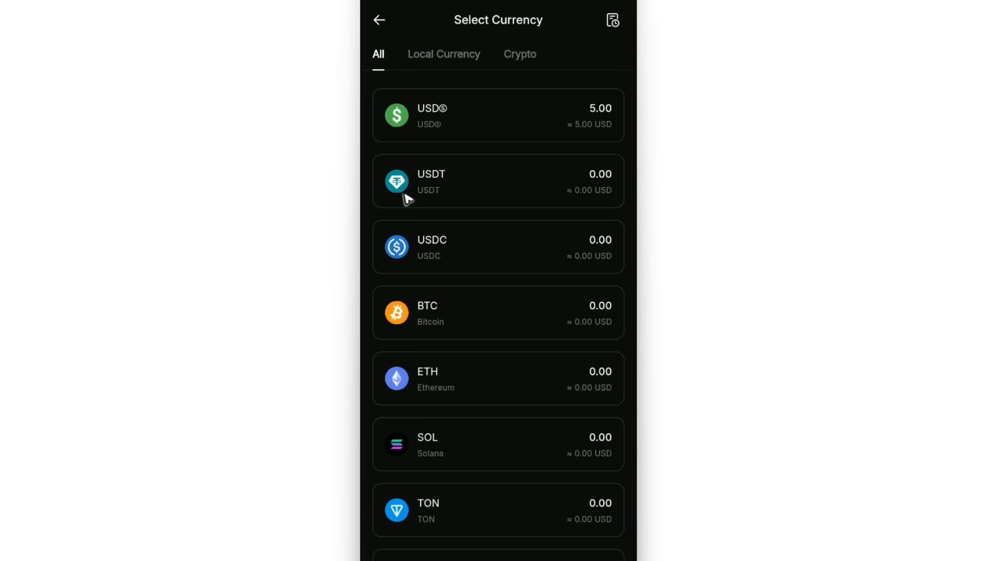
mouse_move(454, 189)
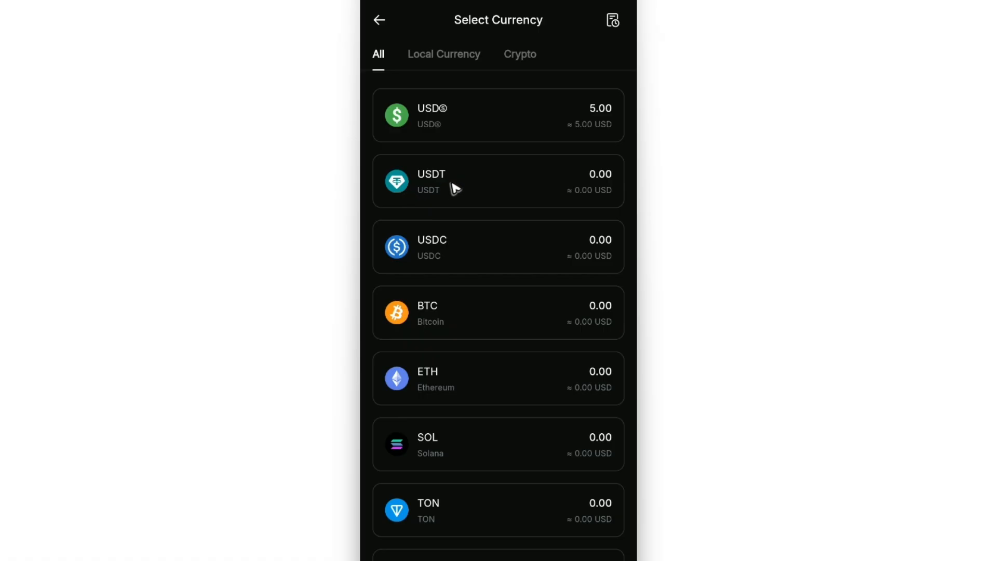
- Pick USDT as the currency to deposit in RedotPay
click(498, 181)
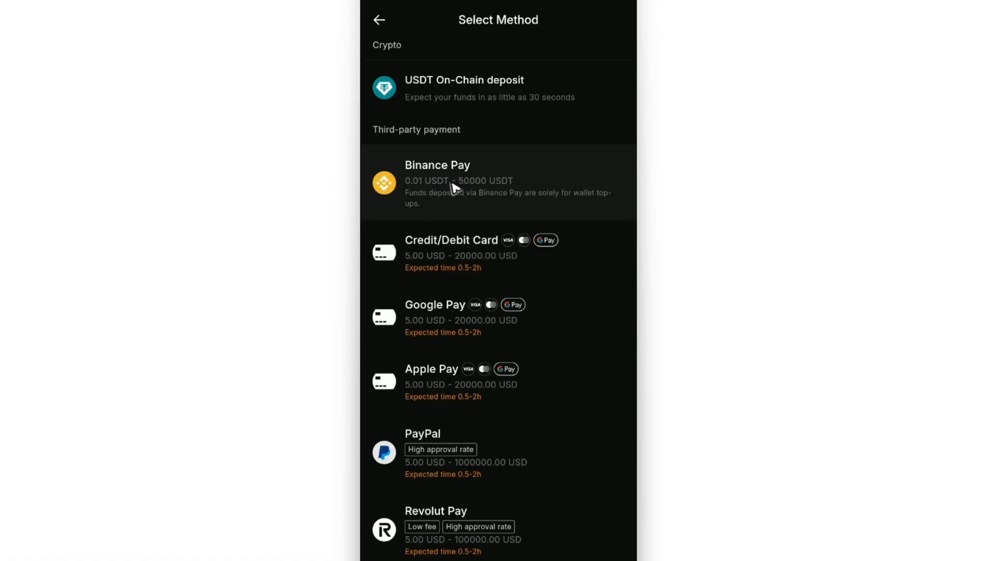
mouse_move(410, 92)
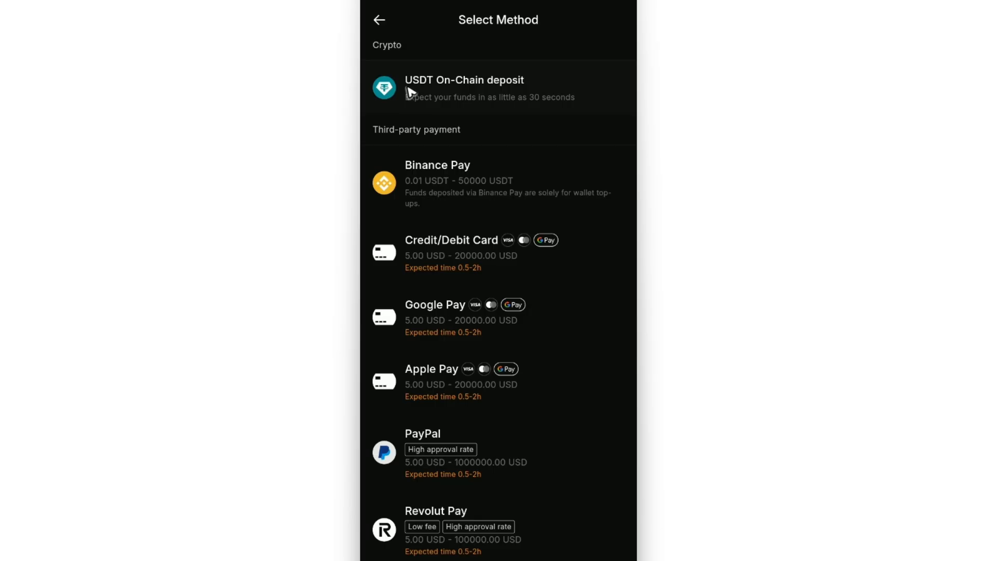
mouse_move(462, 94)
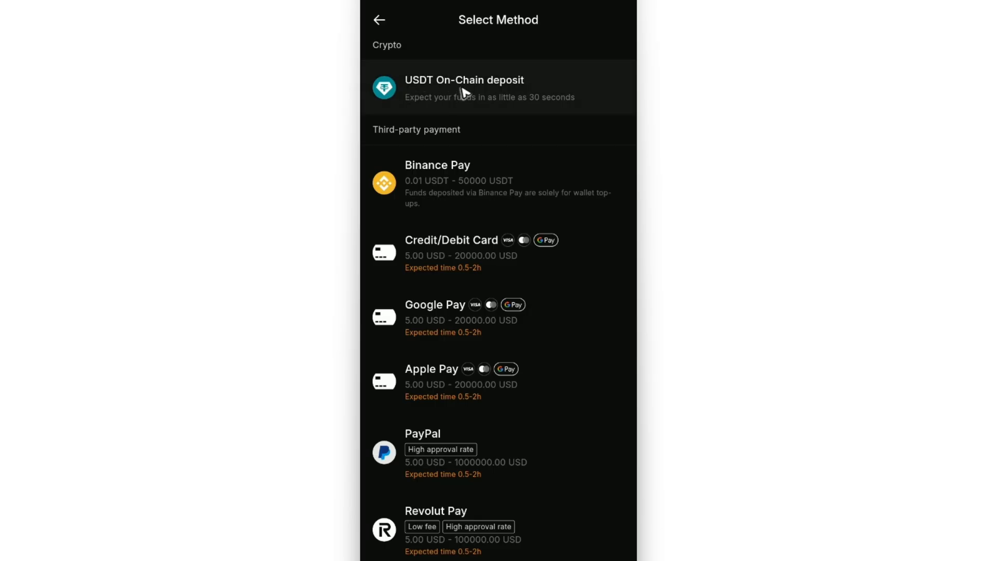
- Choose USDT On-Chain deposit, accept the network warning, and copy the Solana address
click(464, 87)
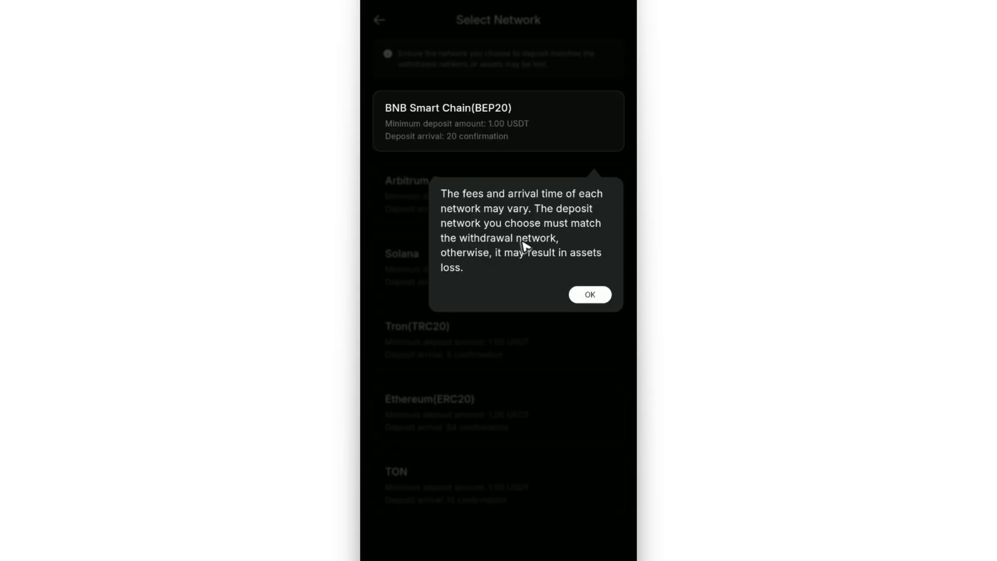
click(588, 294)
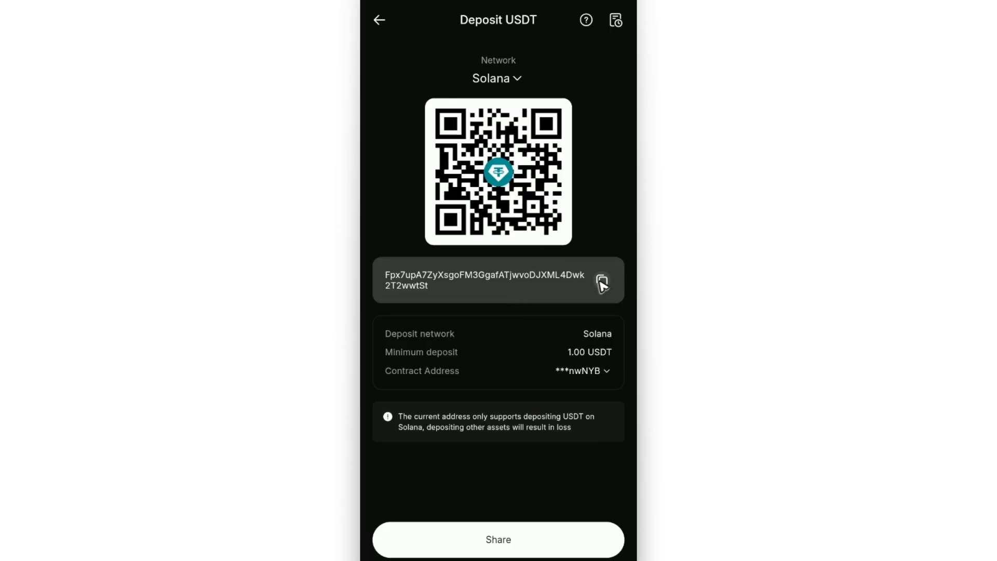
click(601, 281)
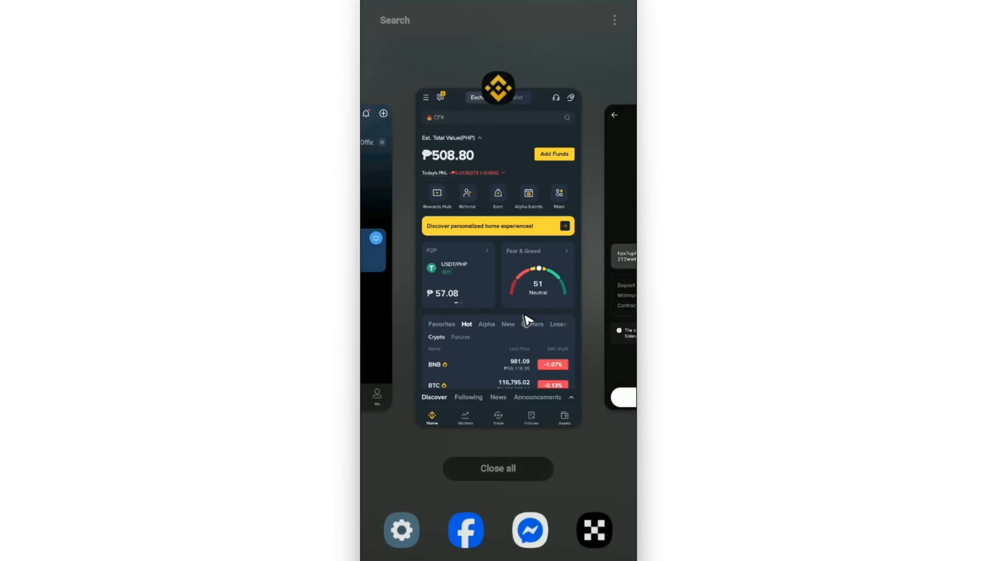
- Switch to Binance and open Send from Assets with USDT as the coin
click(498, 255)
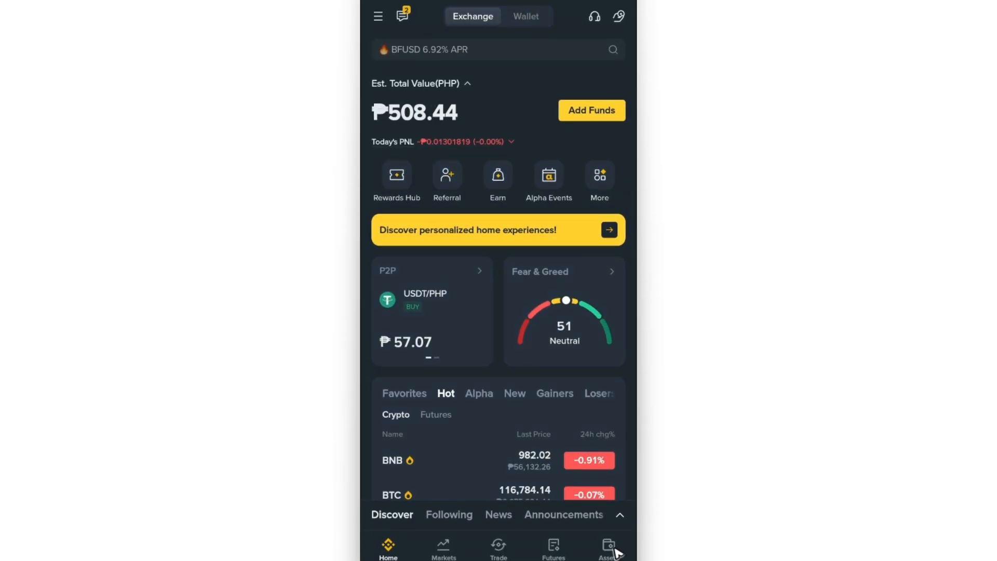
click(607, 548)
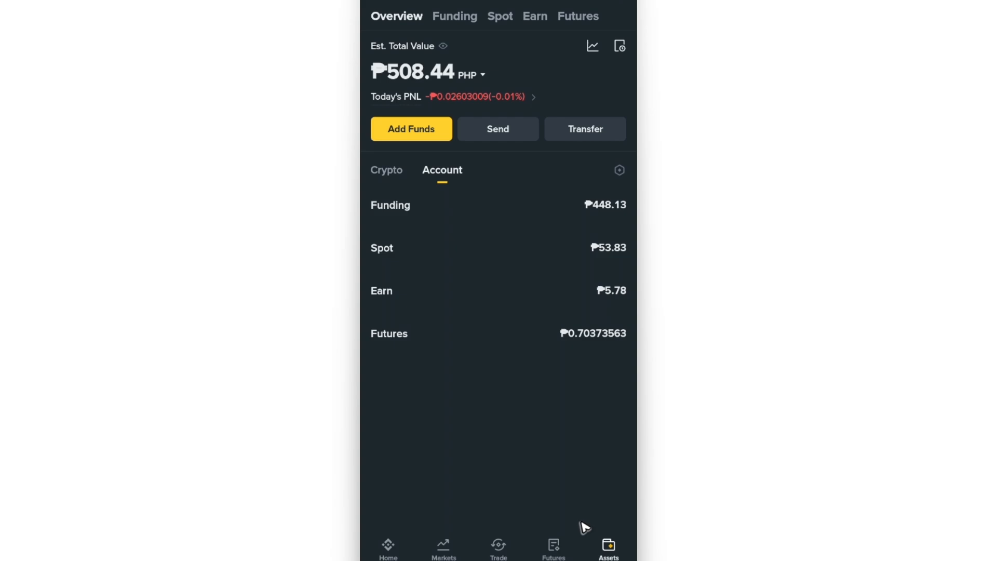
click(498, 128)
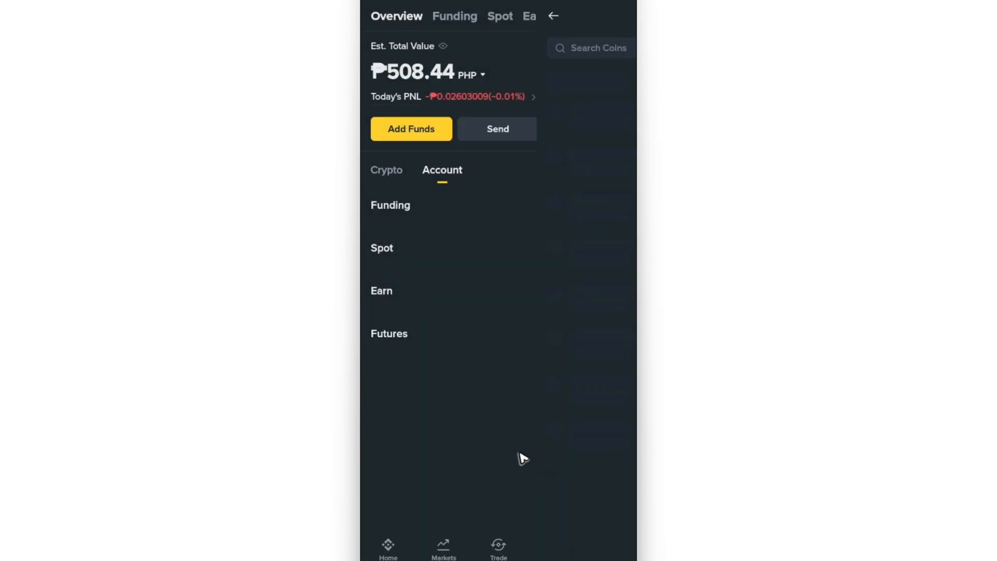
click(589, 48)
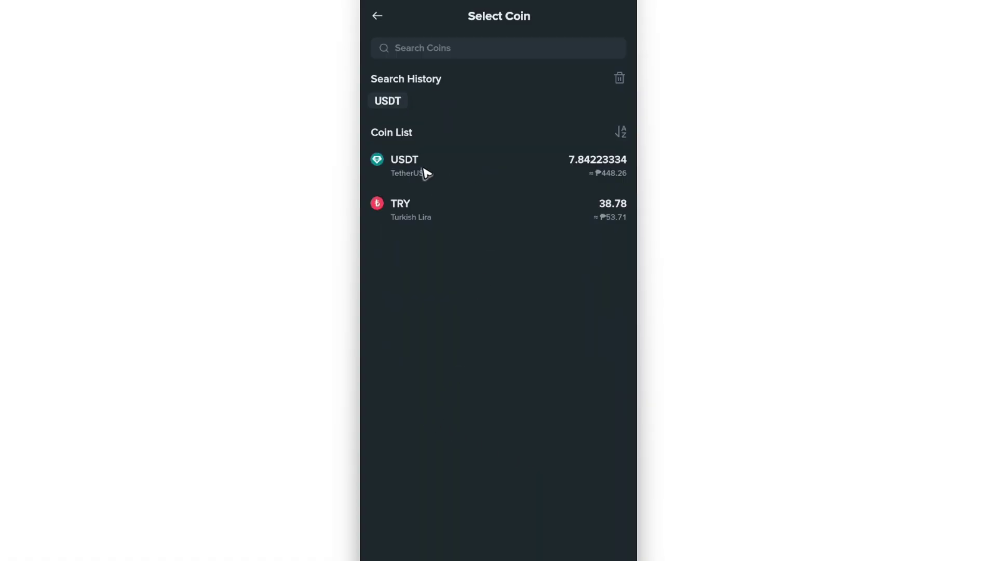
click(404, 166)
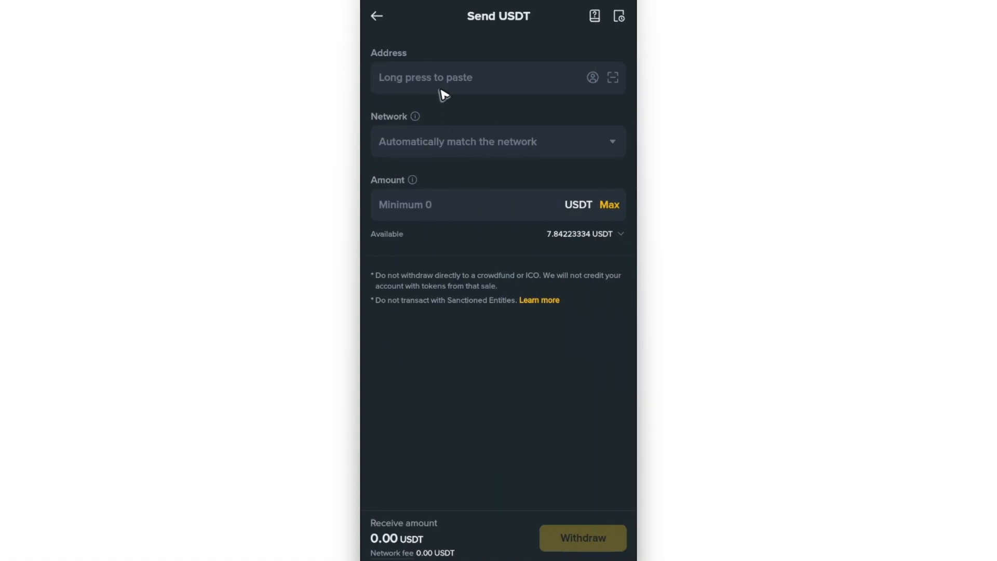
click(476, 77)
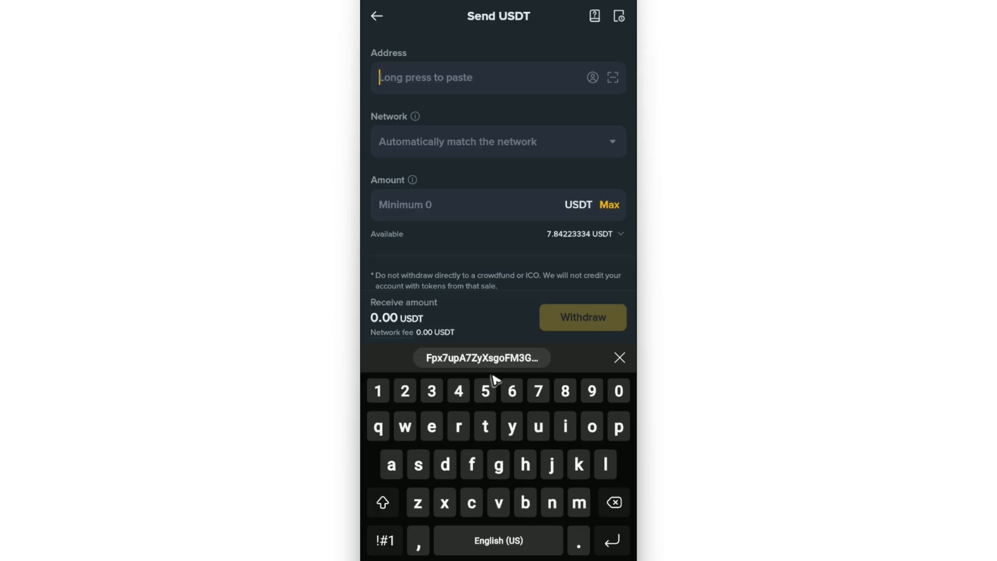
- Paste the RedotPay deposit address and set the withdrawal network to Solana
click(481, 357)
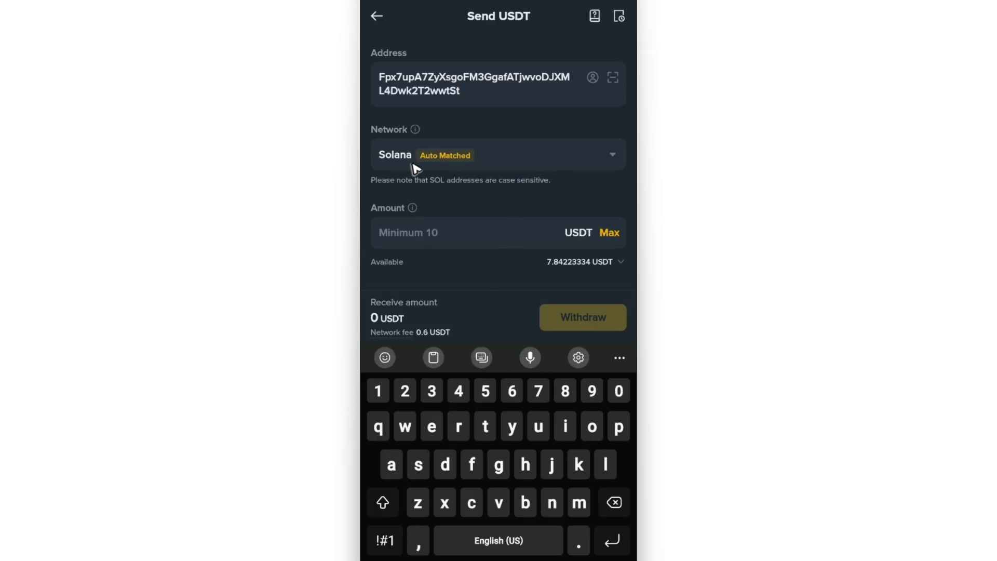
mouse_move(447, 164)
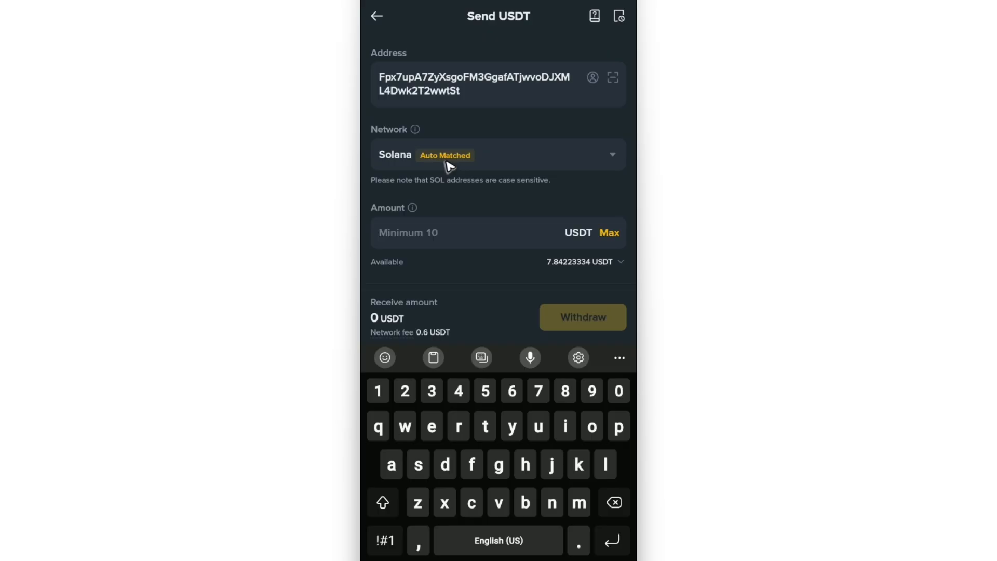
click(498, 154)
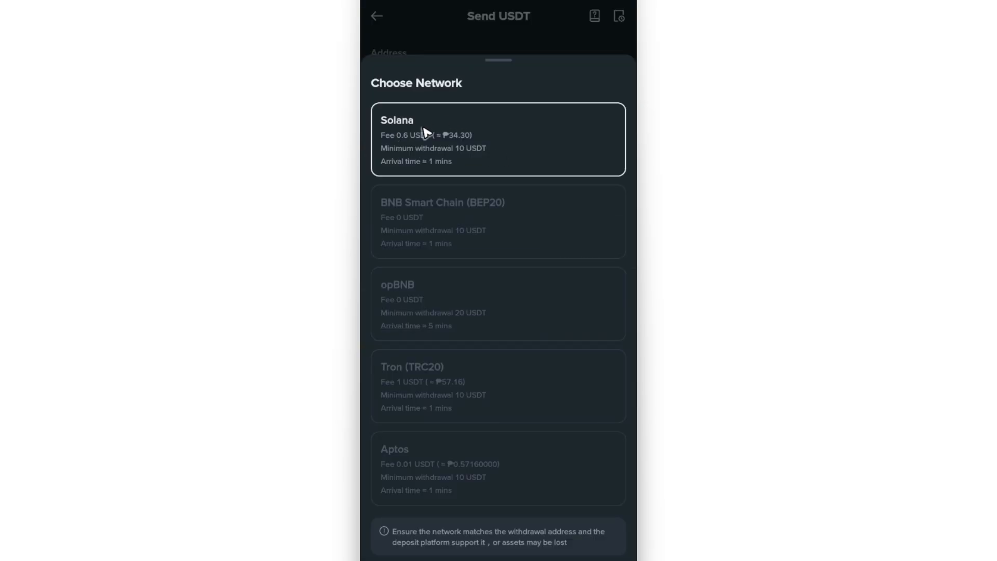
click(497, 139)
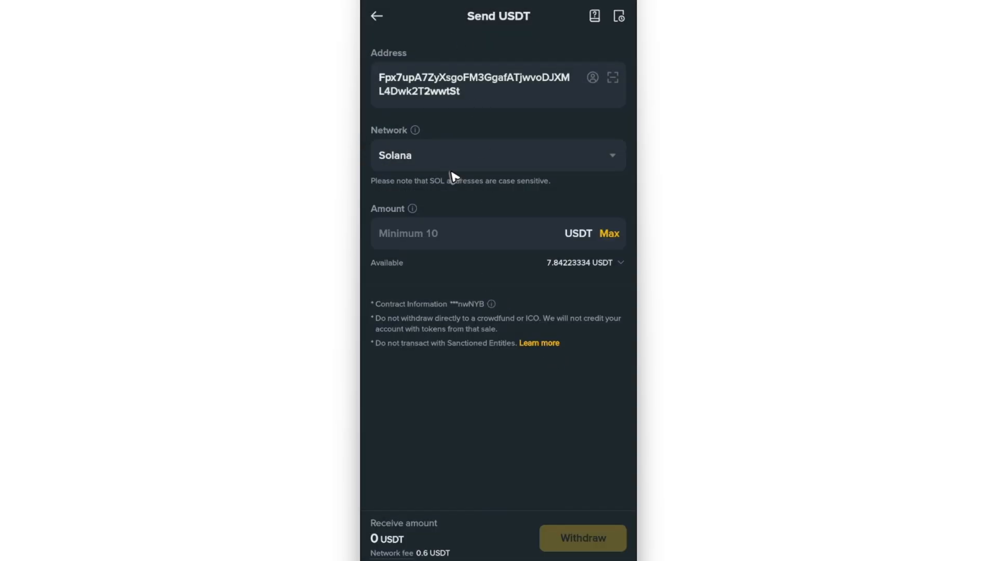
- Enter 10 USDT as the send amount
click(470, 232)
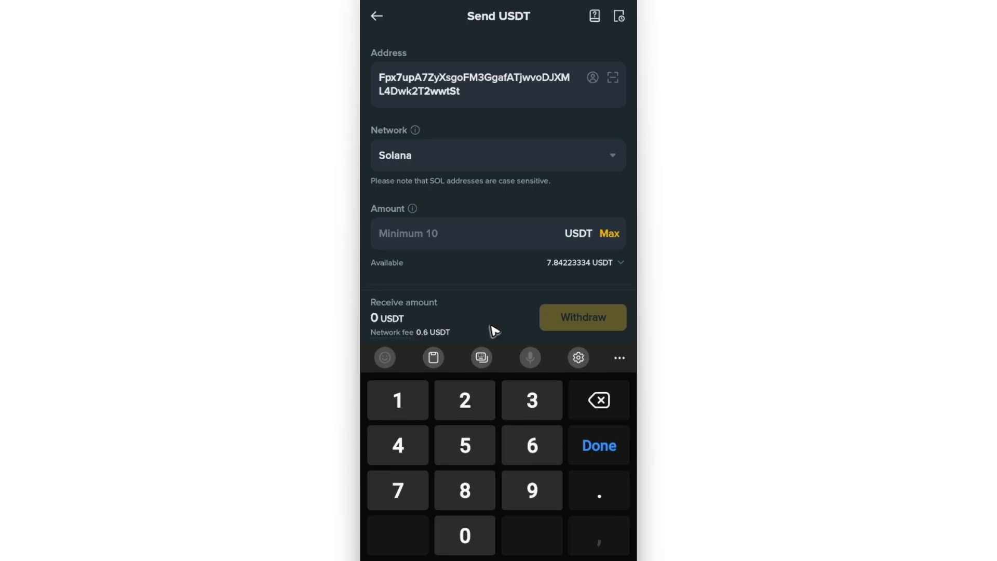
text(10)
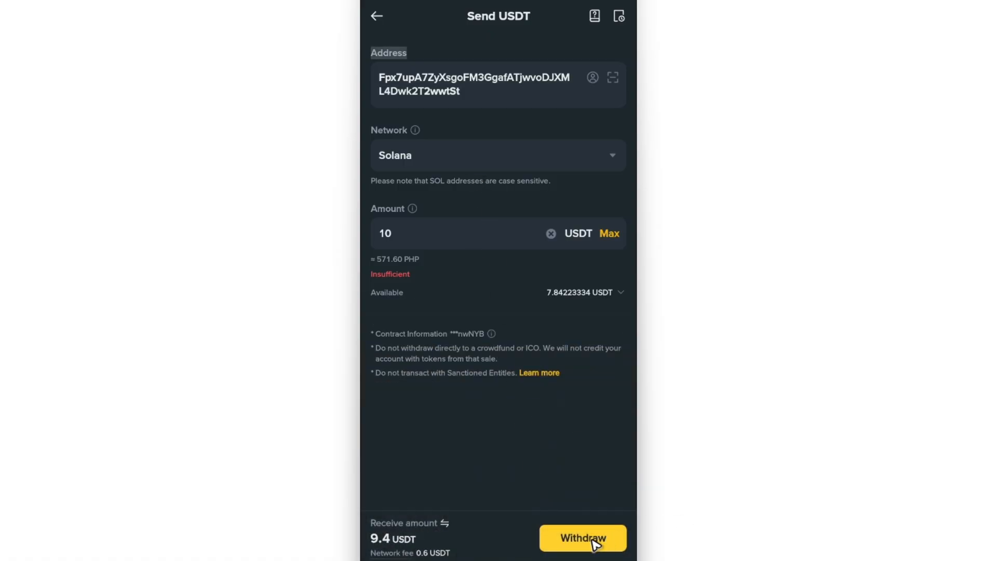
mouse_move(507, 501)
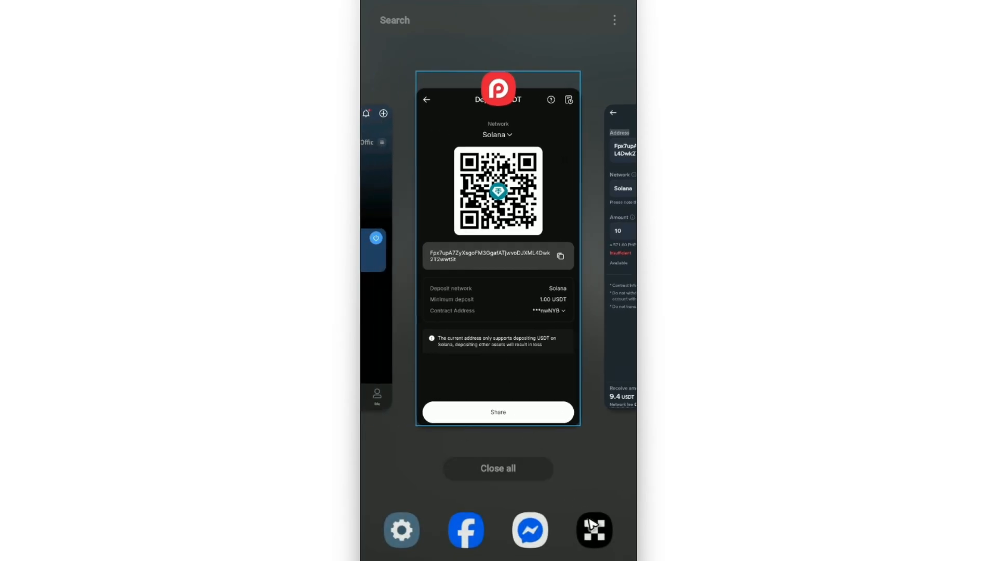
- Bring RedotPay back from recent apps and leave currency selection for its home screen
click(427, 99)
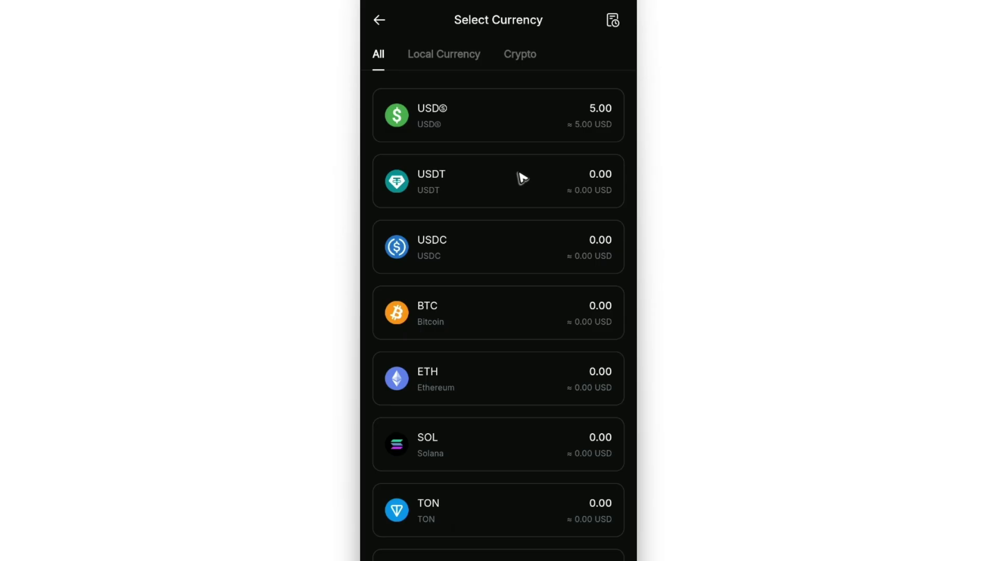
click(378, 19)
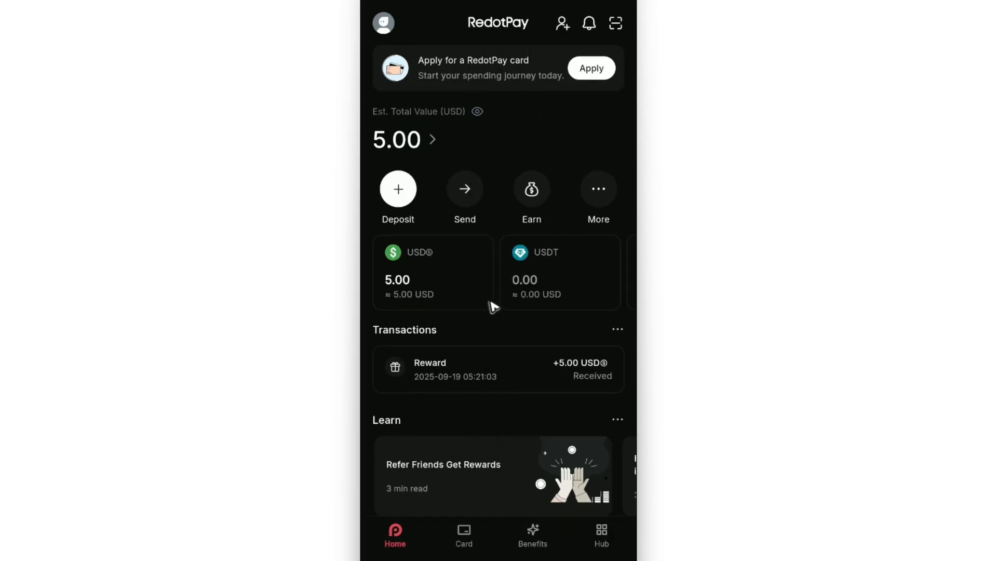
mouse_move(54, 118)
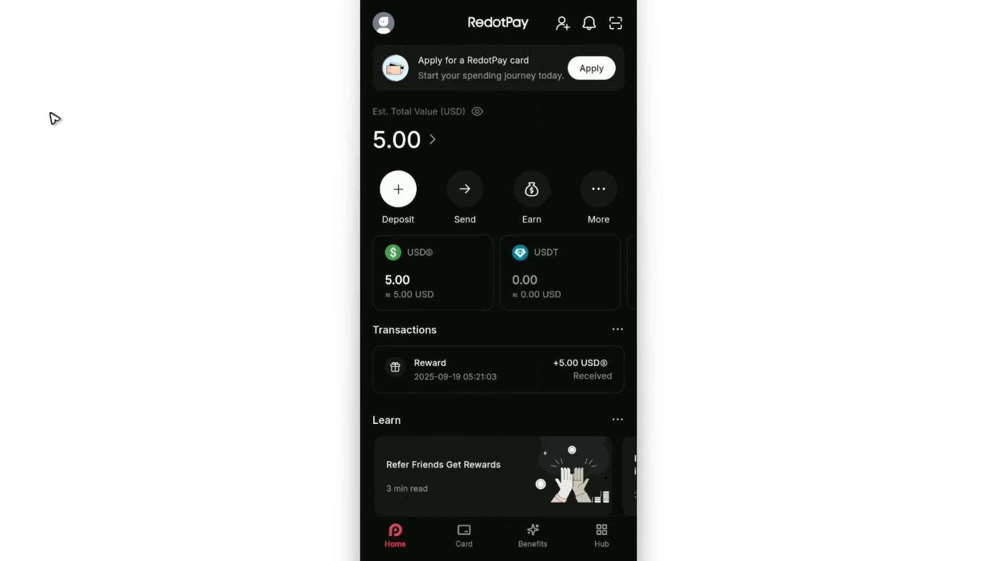